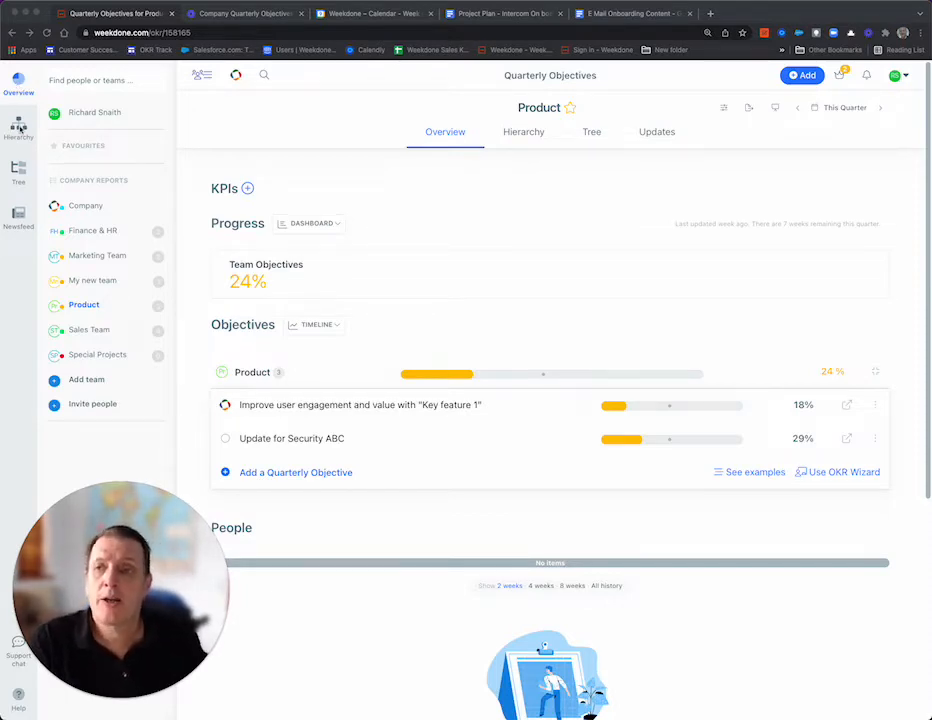
Show company objectives as a Hierarchy, then as an OKR Tree, and review team objectives
{"action": "left_click", "coordinate": [524, 132]}
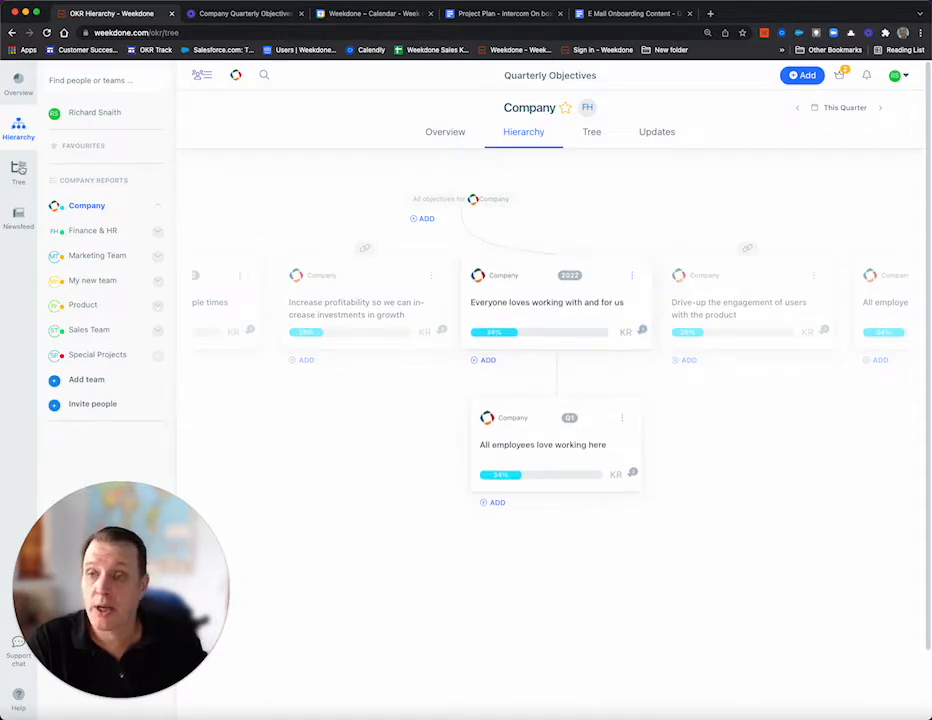
{"action": "left_click", "coordinate": [592, 132]}
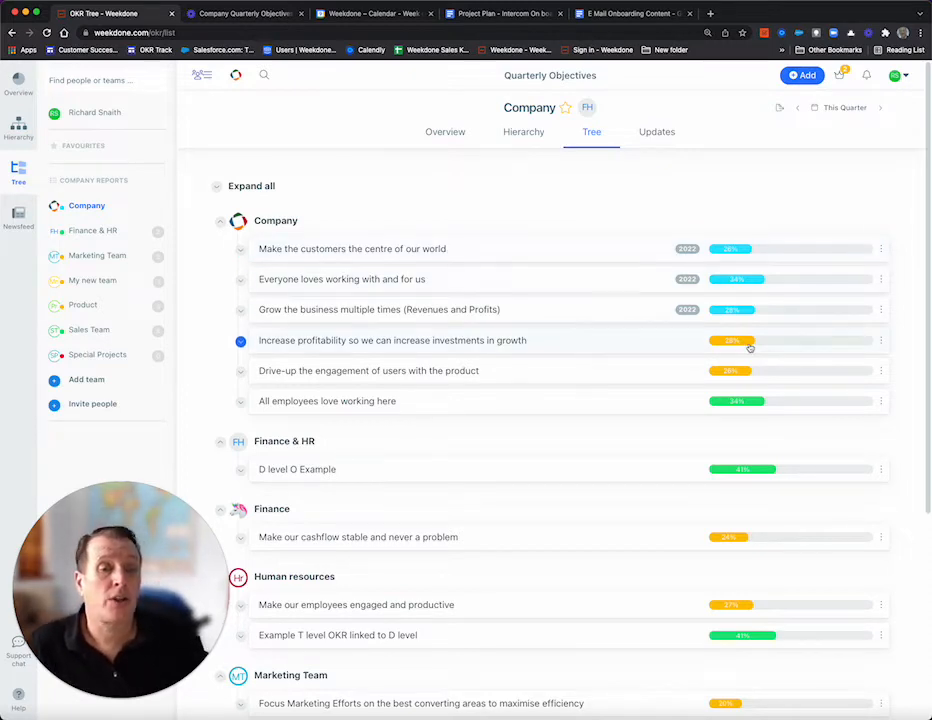
{"action": "scroll", "scroll_direction": "down", "scroll_amount": 3}
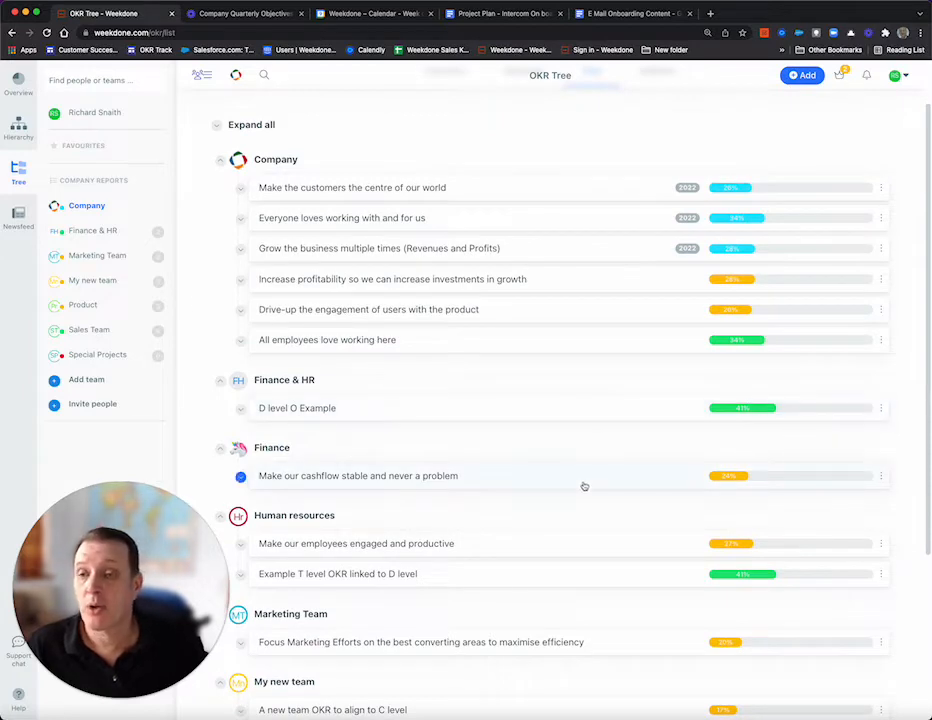
Show the Company newsfeed with recent team key result updates
{"action": "left_click", "coordinate": [18, 218]}
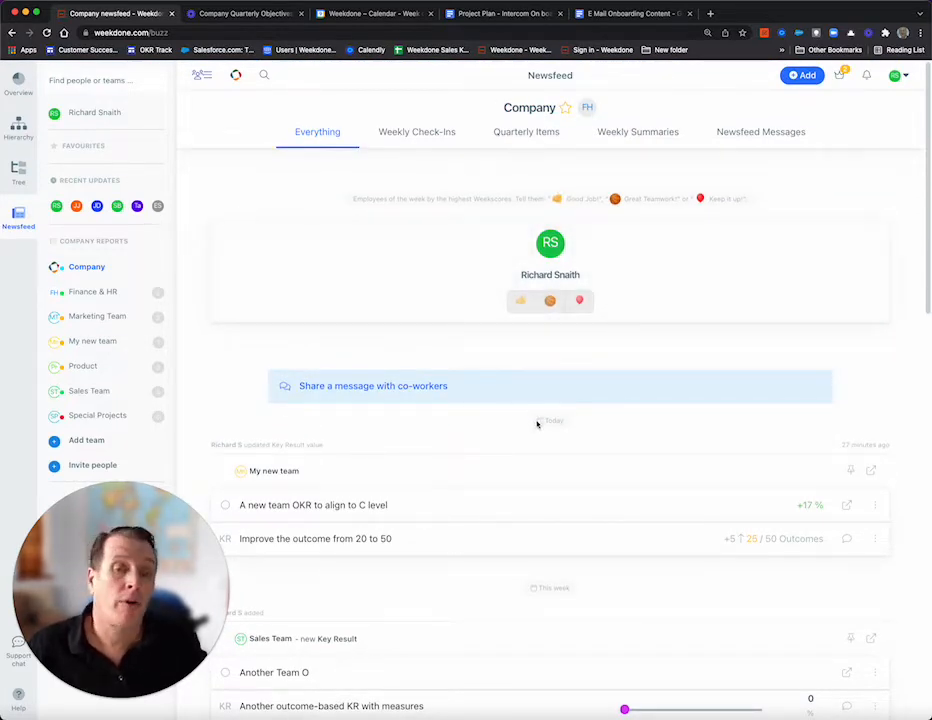
{"action": "mouse_move", "coordinate": [640, 444]}
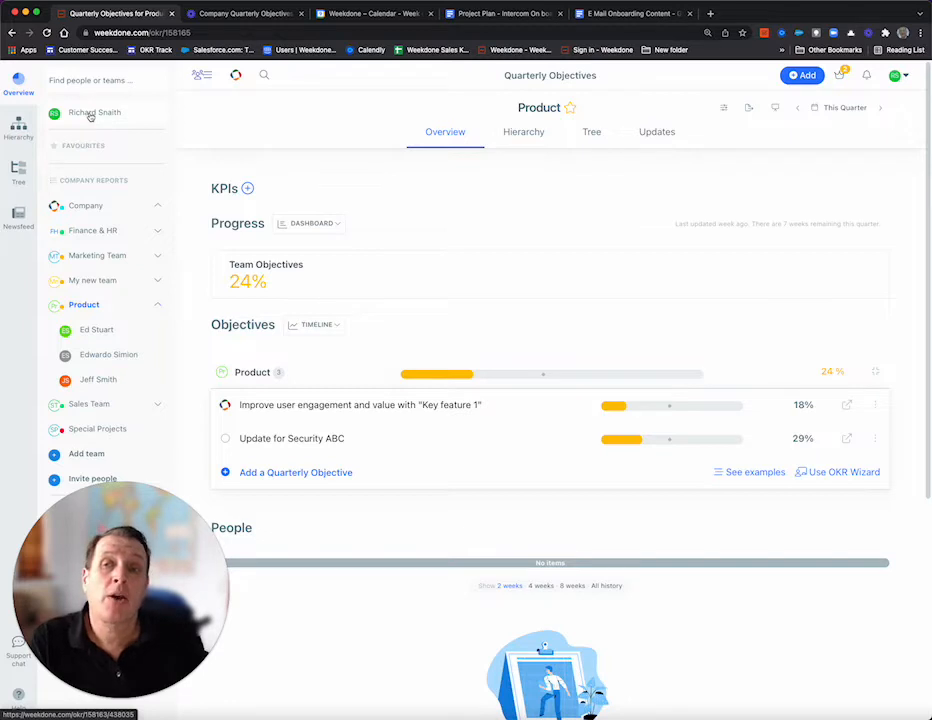
{"action": "left_click", "coordinate": [94, 112]}
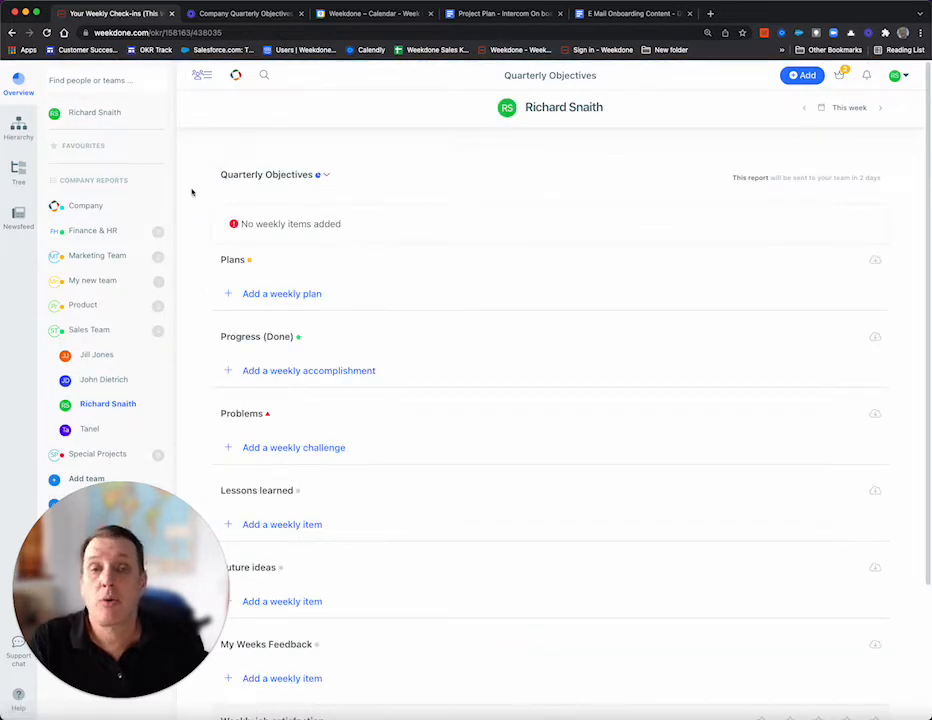
{"action": "mouse_move", "coordinate": [328, 268]}
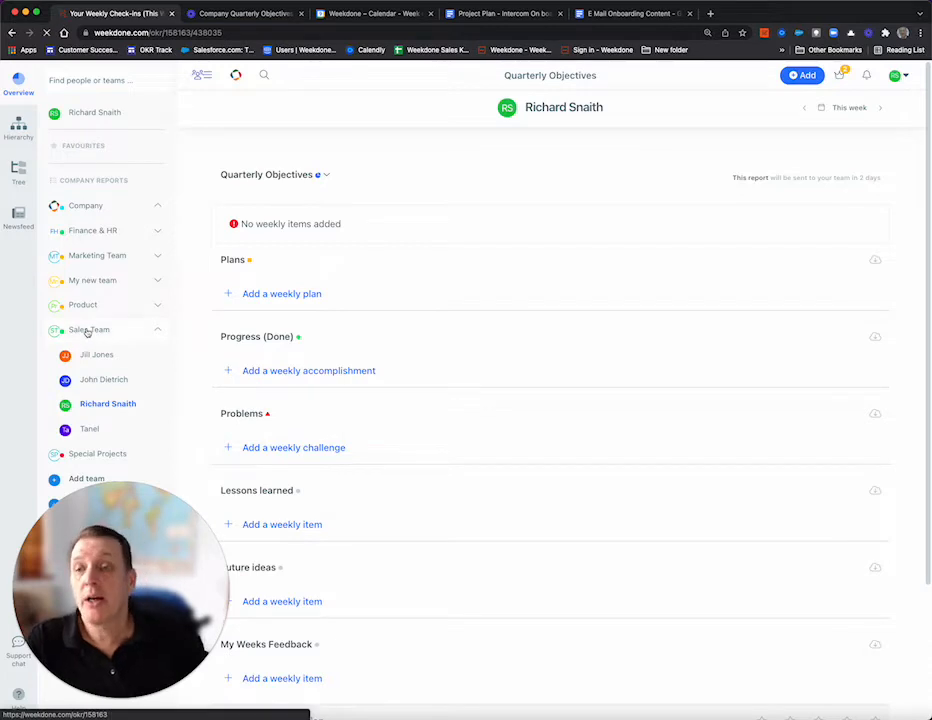
Review a Sales Team objective's key results, then the Company overview at 65%/41%/28% progress
{"action": "left_click", "coordinate": [88, 328]}
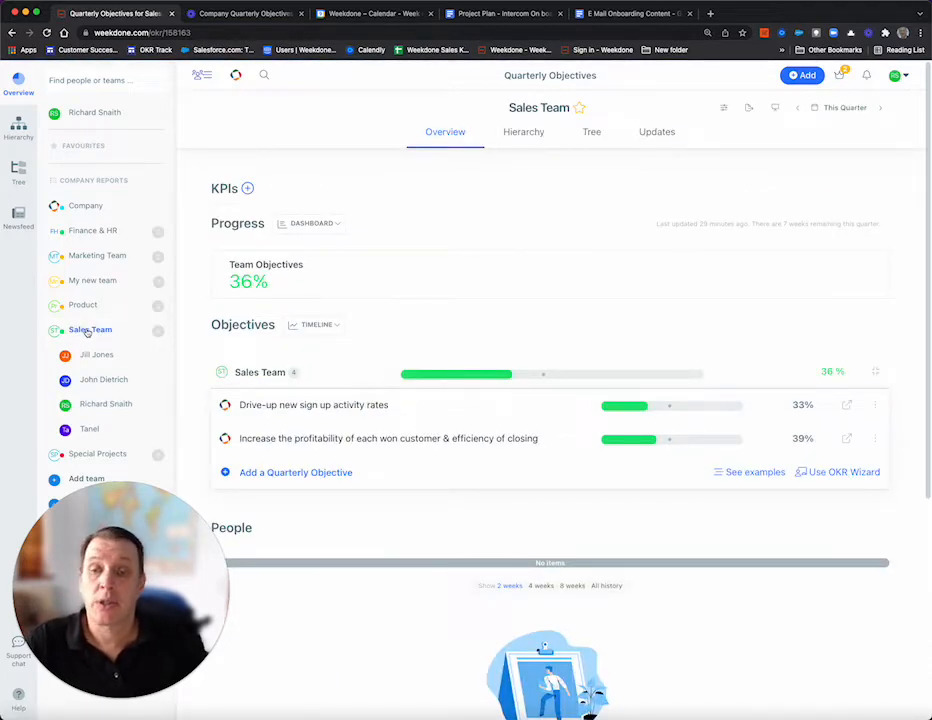
{"action": "left_click", "coordinate": [312, 404]}
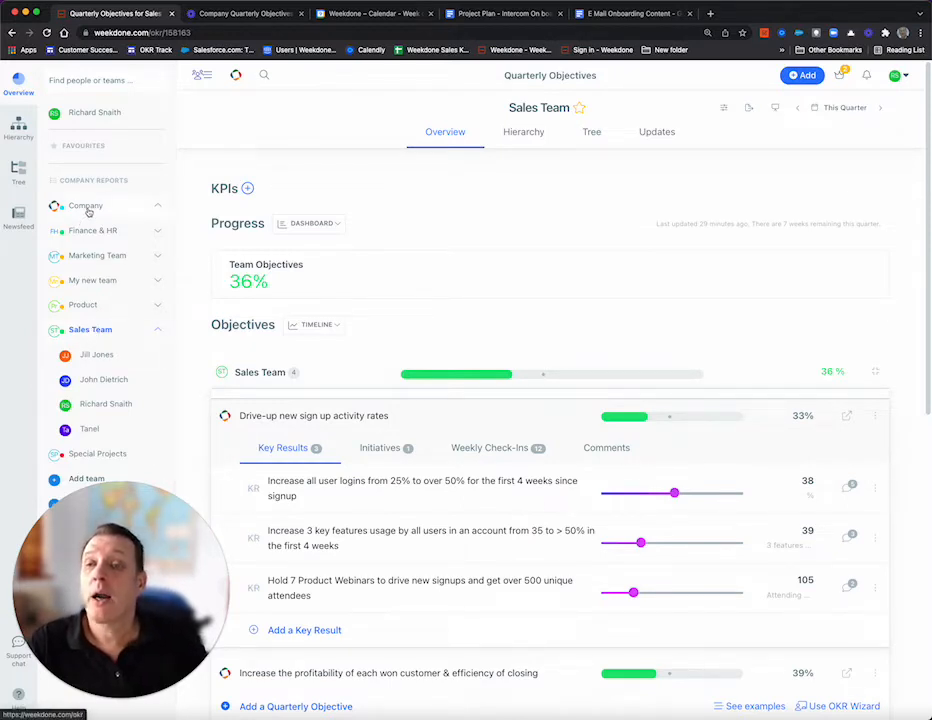
{"action": "left_click", "coordinate": [86, 204]}
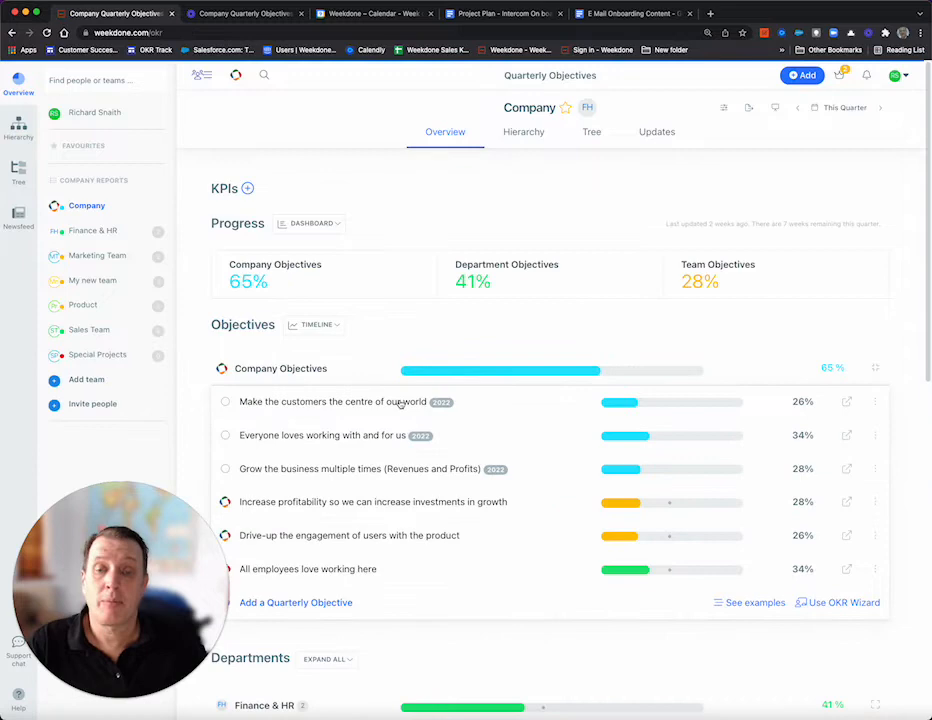
{"action": "scroll", "scroll_direction": "down", "scroll_amount": 3}
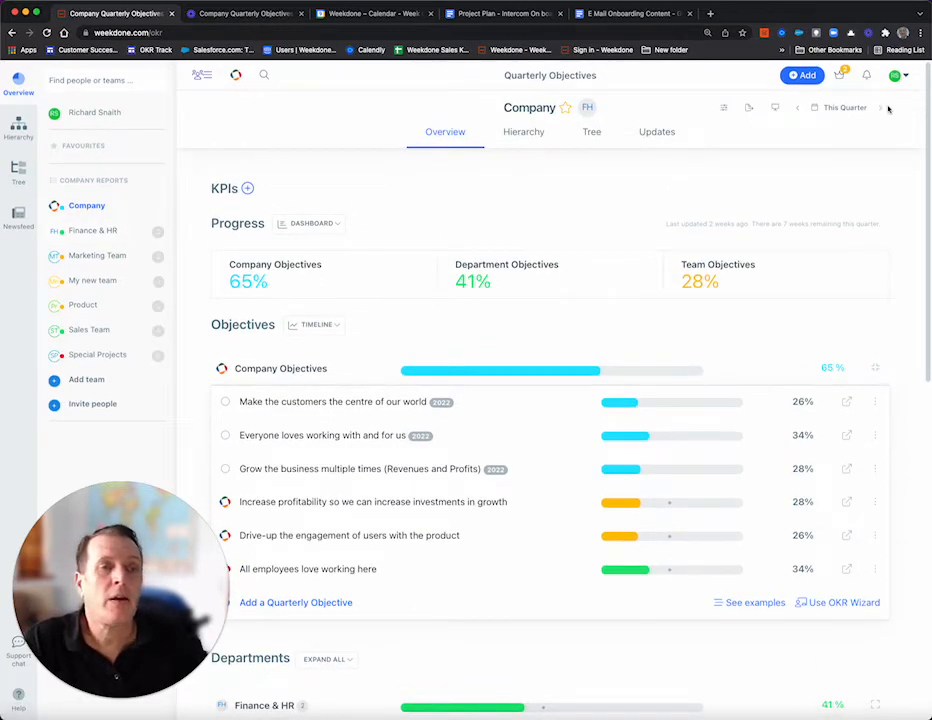
{"action": "mouse_move", "coordinate": [836, 112]}
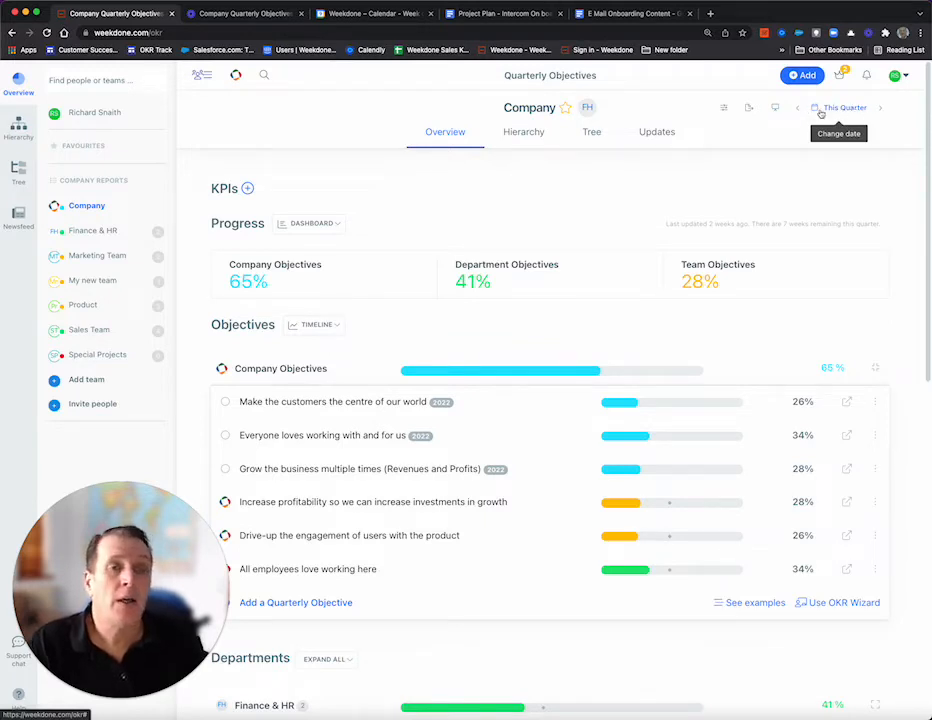
{"action": "left_click", "coordinate": [890, 108]}
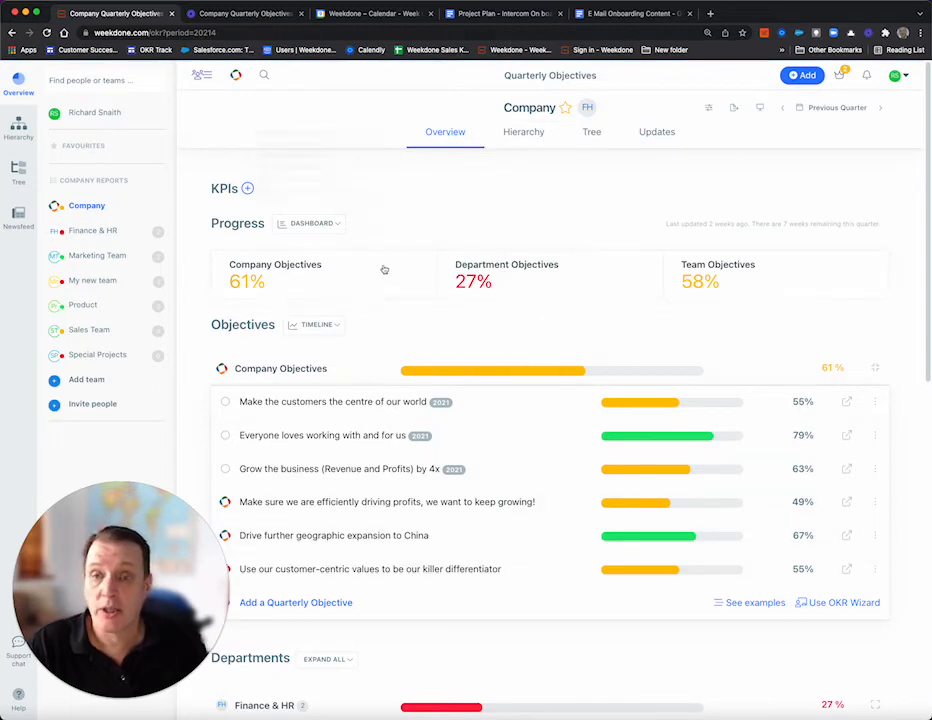
{"action": "mouse_move", "coordinate": [832, 108]}
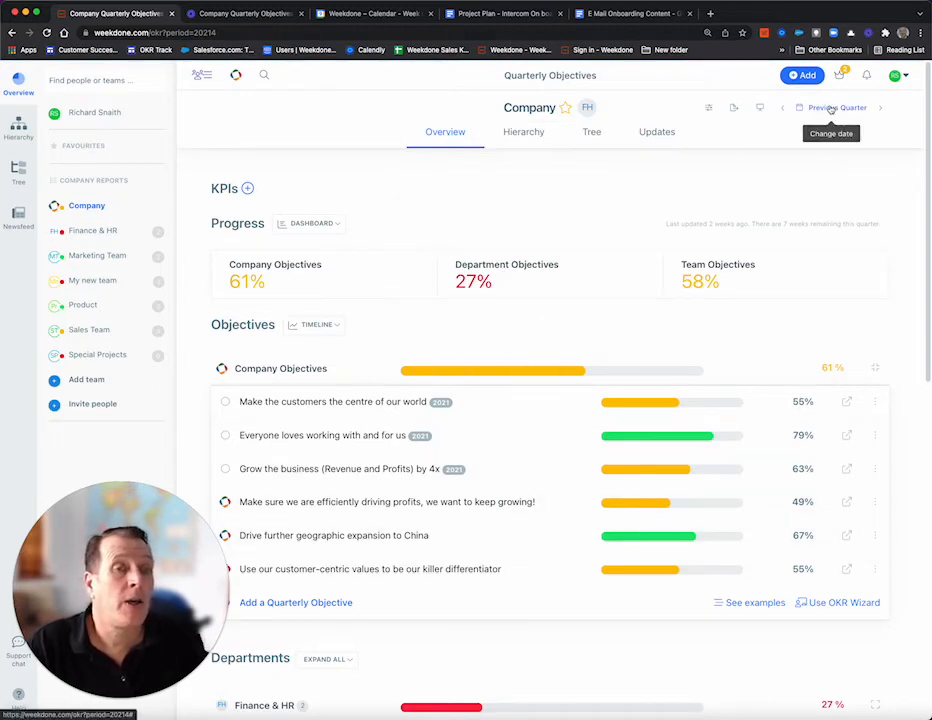
{"action": "left_click", "coordinate": [836, 108]}
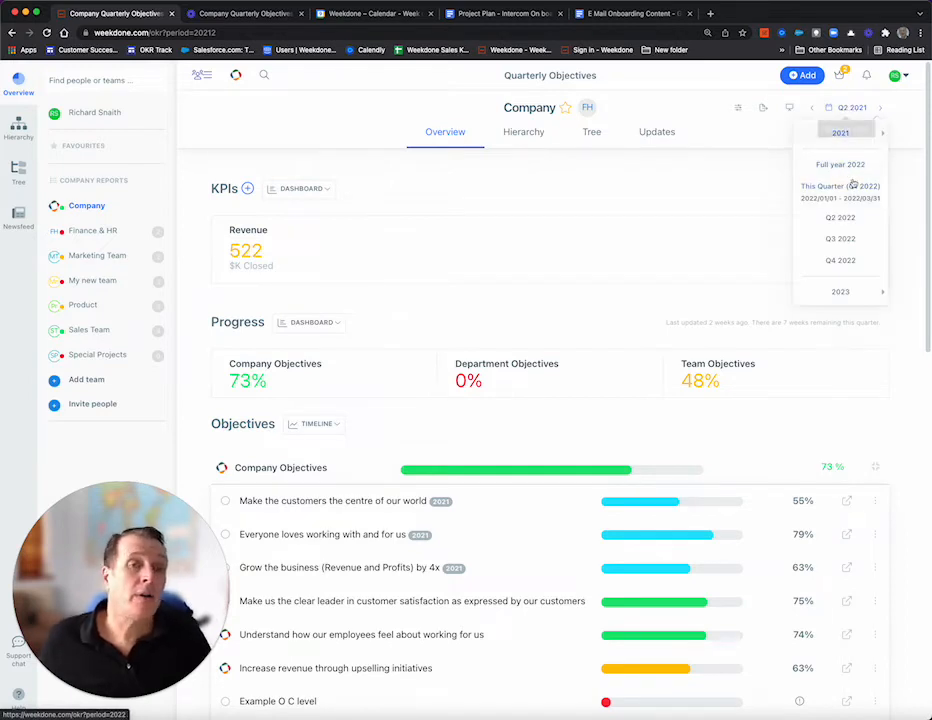
{"action": "left_click", "coordinate": [828, 186]}
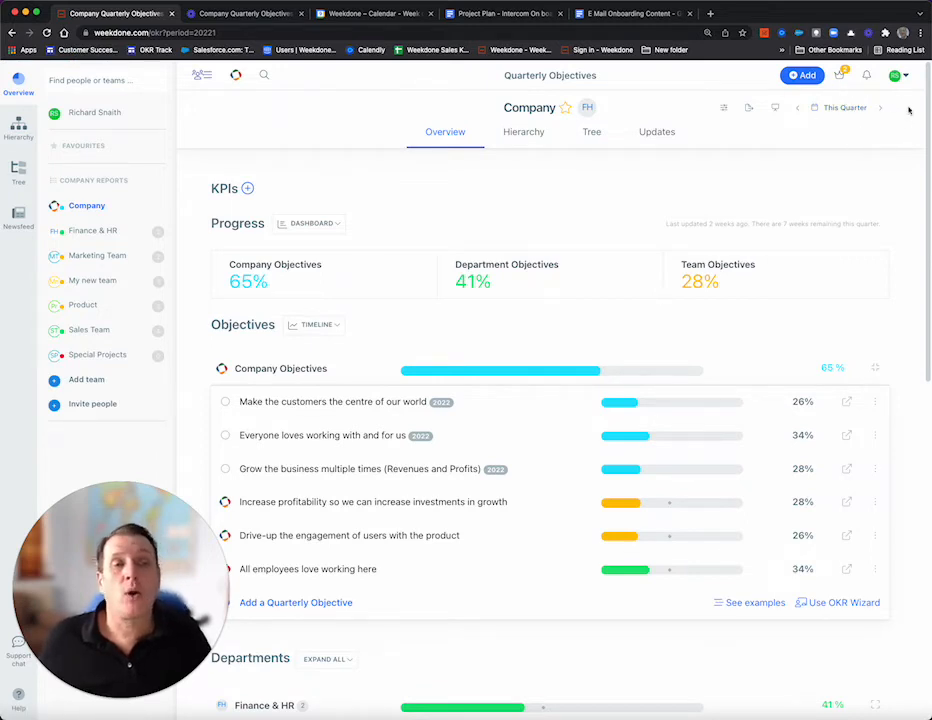
Check the account settings menu, then show the Sales Team overview at 36% progress
{"action": "left_click", "coordinate": [896, 76]}
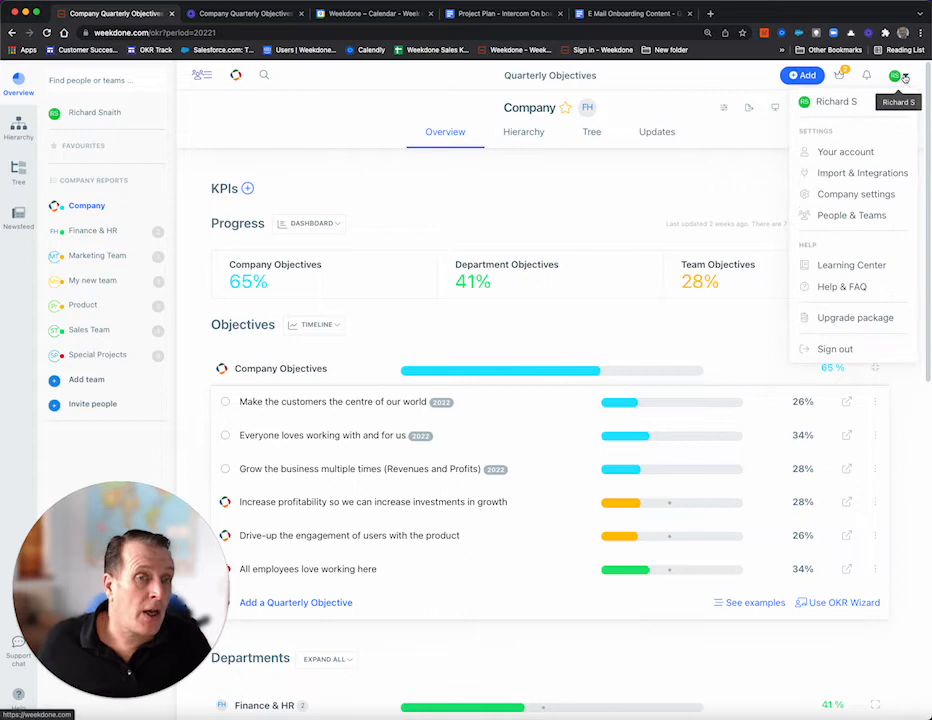
{"action": "mouse_move", "coordinate": [840, 172]}
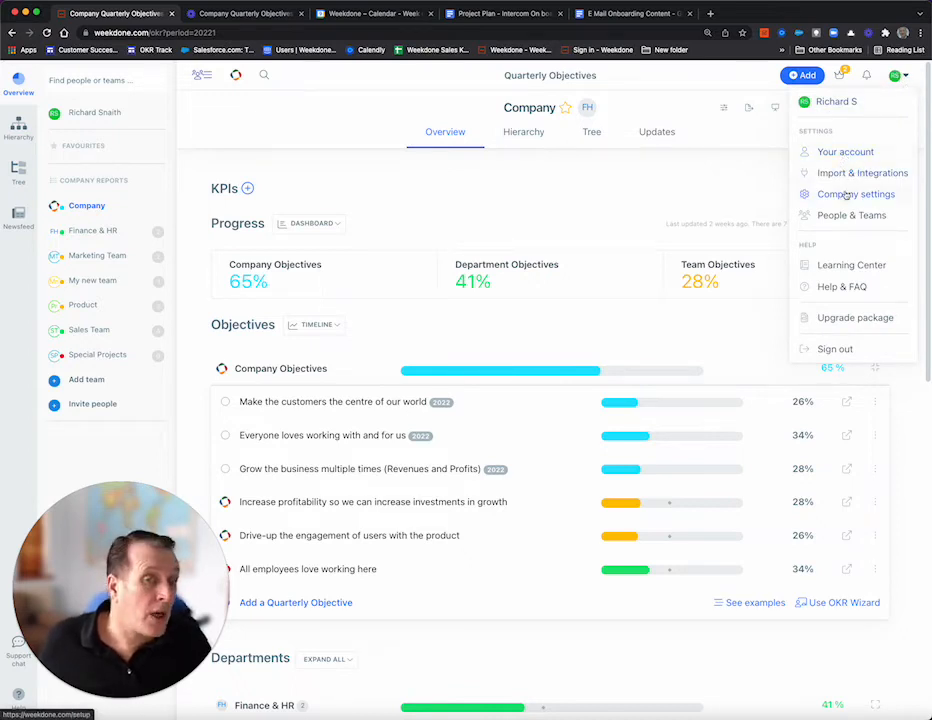
{"action": "mouse_move", "coordinate": [844, 152]}
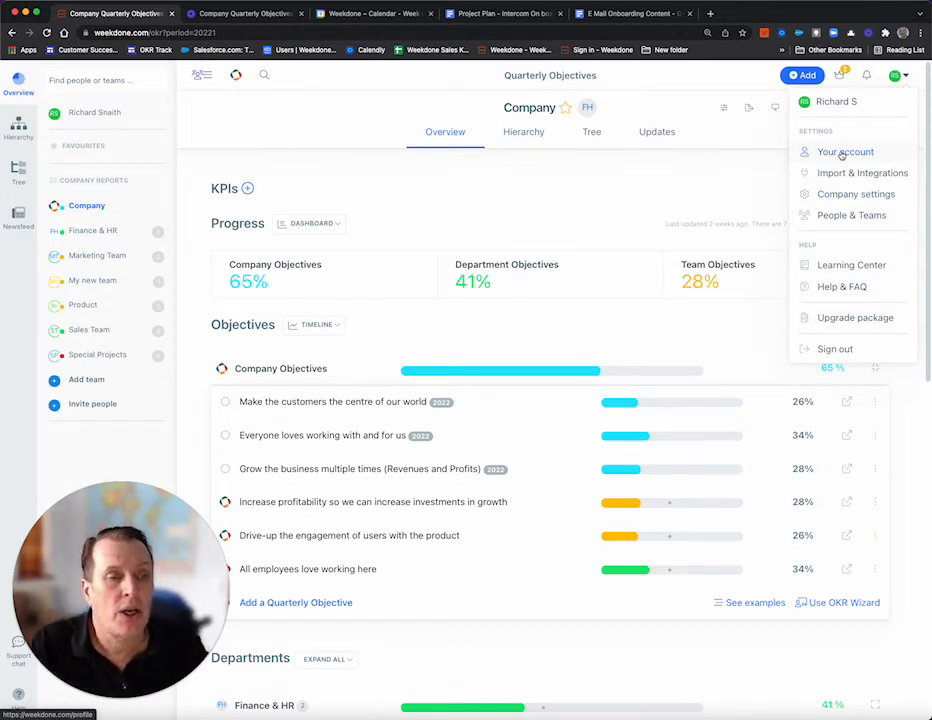
{"action": "mouse_move", "coordinate": [852, 216]}
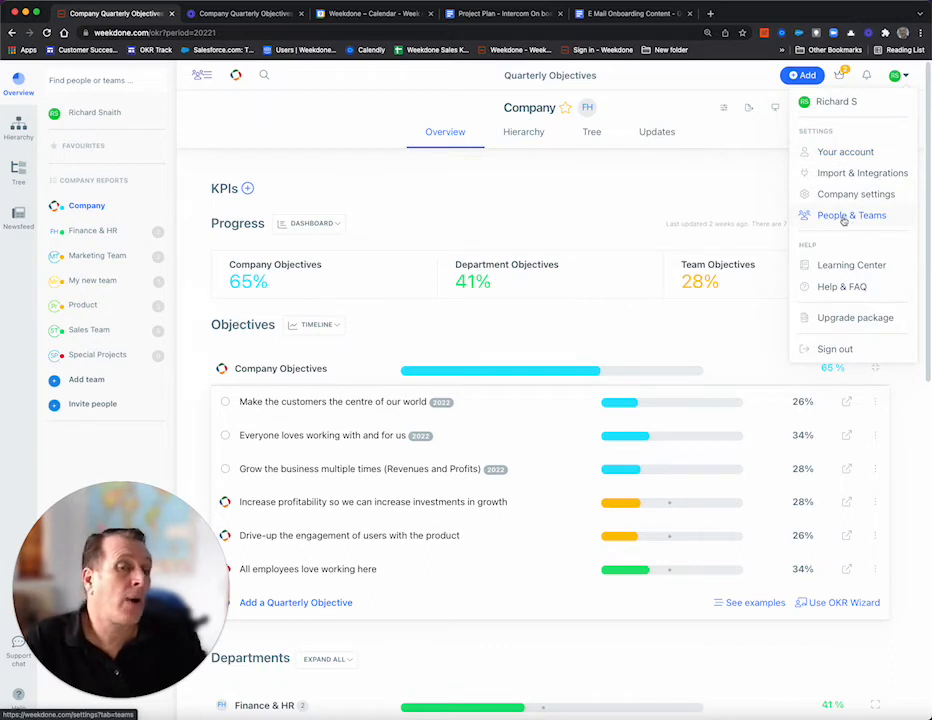
{"action": "mouse_move", "coordinate": [576, 200]}
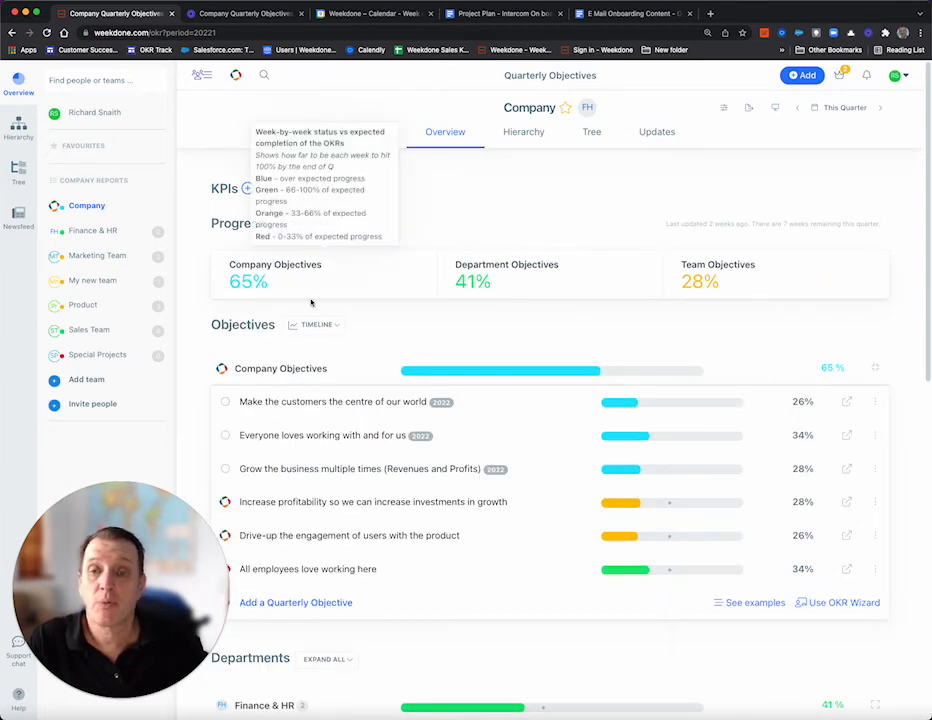
{"action": "mouse_move", "coordinate": [106, 294]}
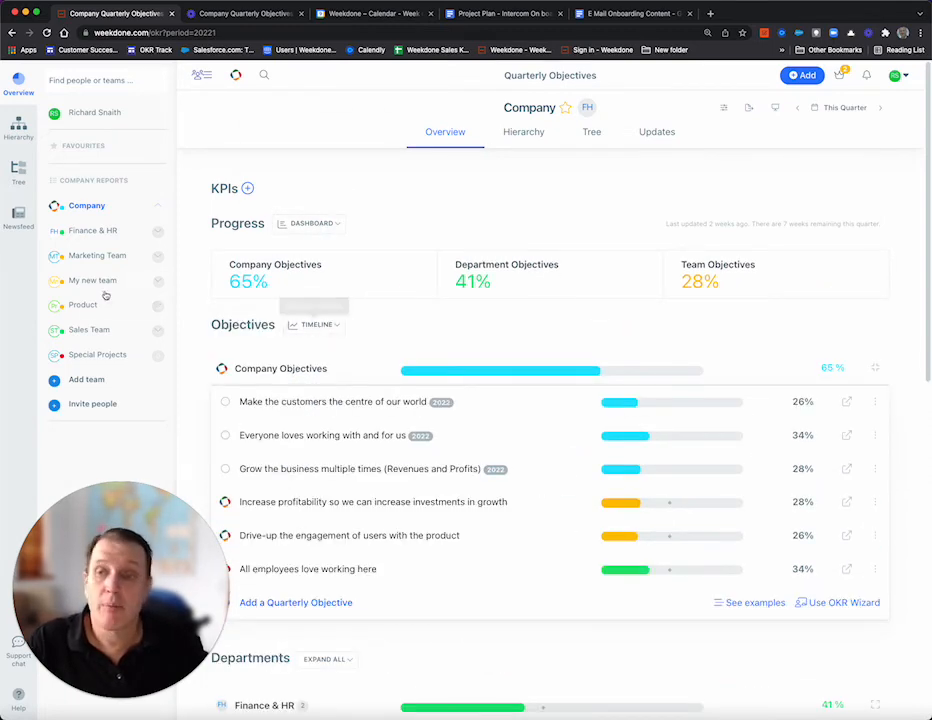
{"action": "left_click", "coordinate": [90, 328]}
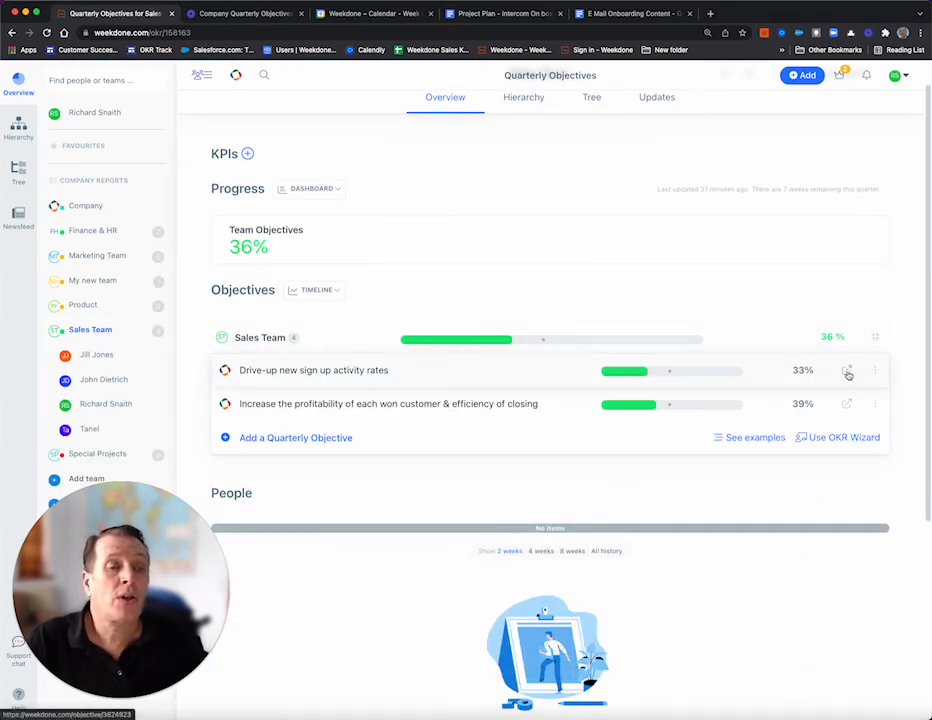
{"action": "mouse_move", "coordinate": [844, 374]}
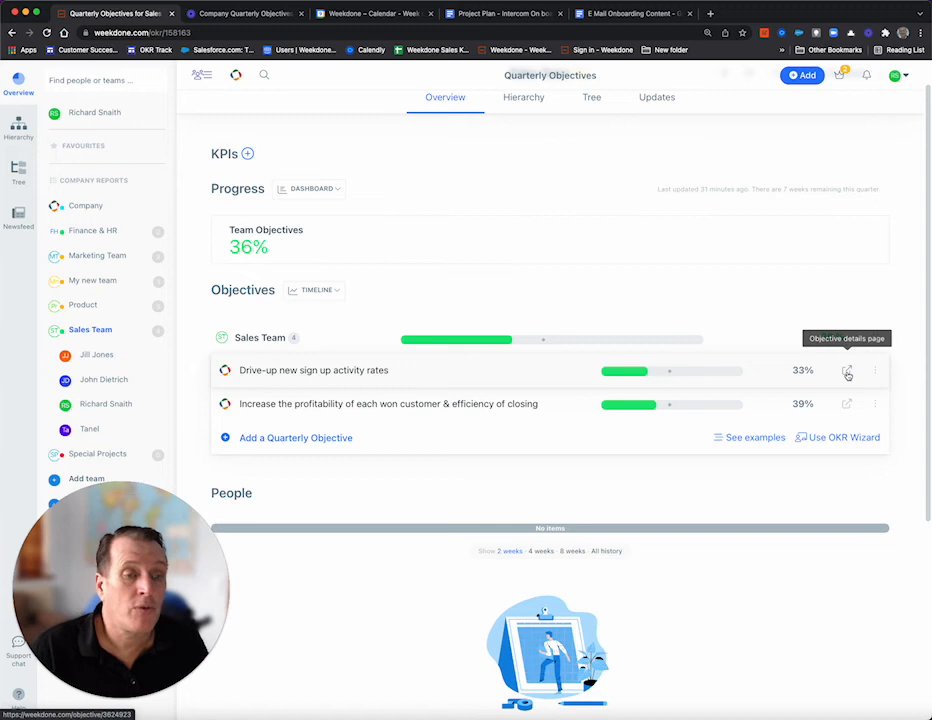
Review the Drive-up new sign up activity rates objective's key results, initiative and check-ins
{"action": "left_click", "coordinate": [820, 372]}
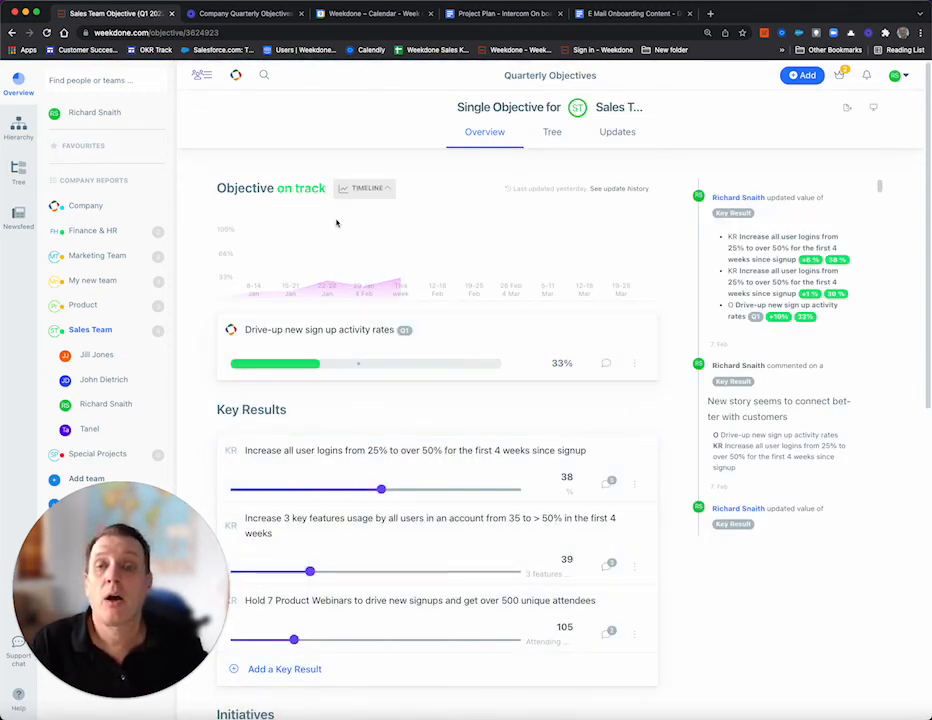
{"action": "mouse_move", "coordinate": [416, 424]}
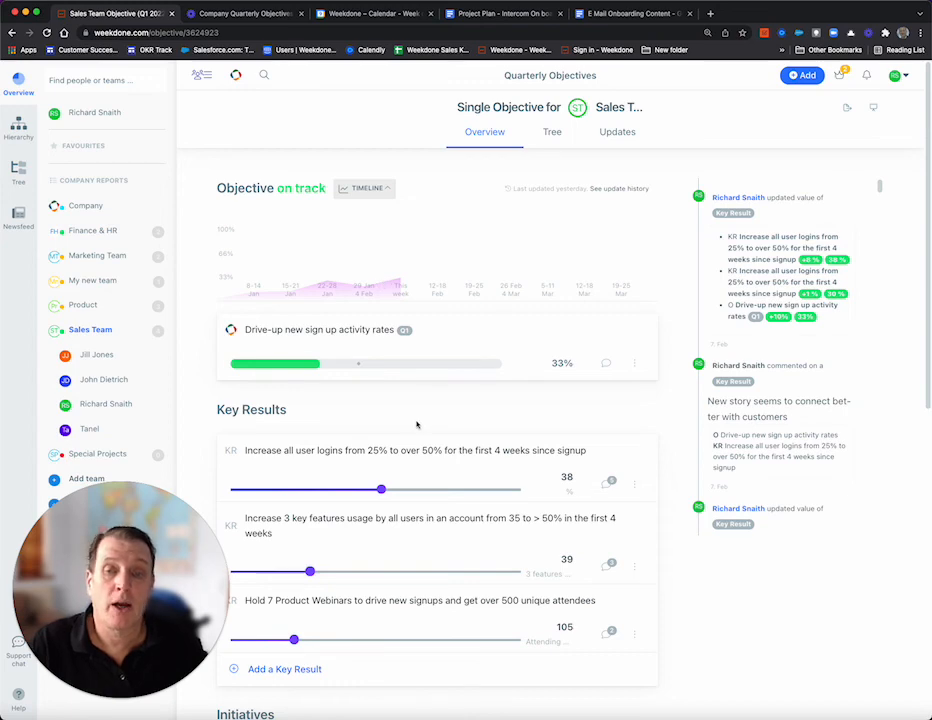
{"action": "scroll", "scroll_direction": "down", "scroll_amount": 3}
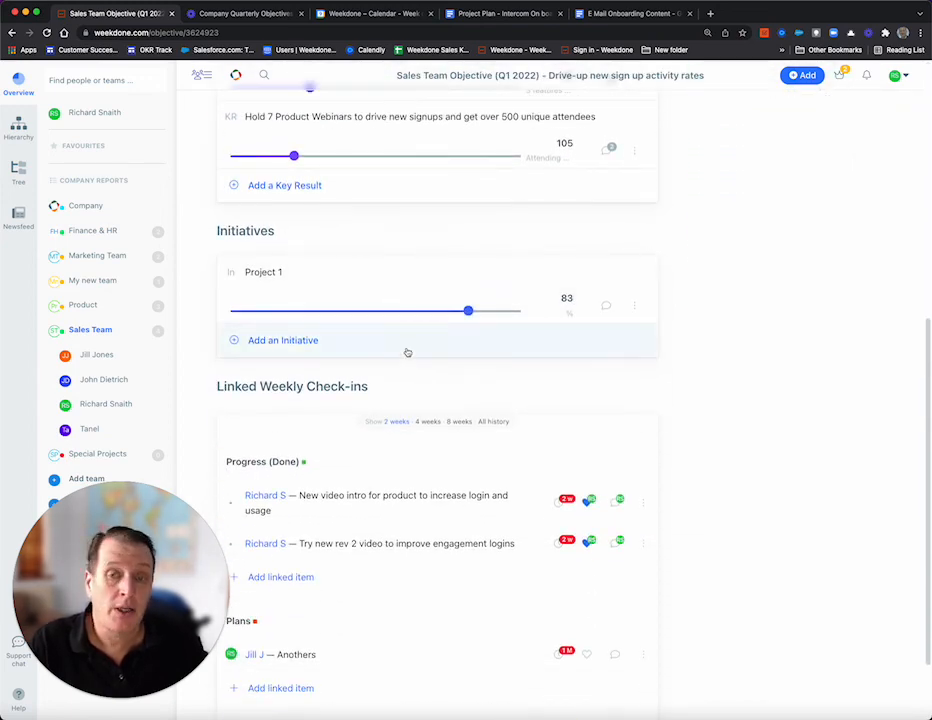
{"action": "scroll", "scroll_direction": "down", "scroll_amount": 3}
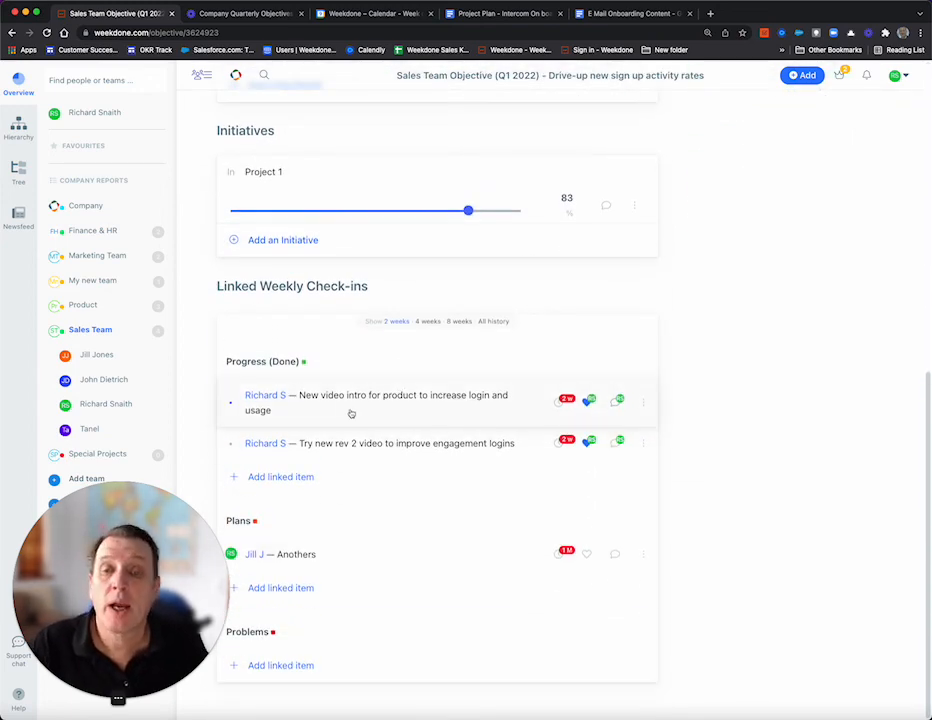